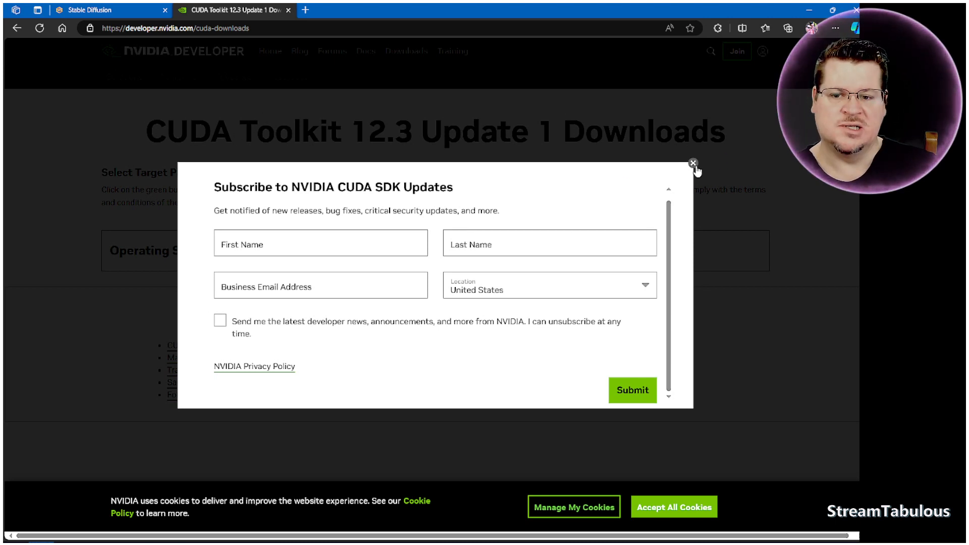
- Dismiss the 'Subscribe to NVIDIA CUDA SDK Updates' popup on the CUDA Toolkit 12.3 Update 1 page
left_click(695, 165)
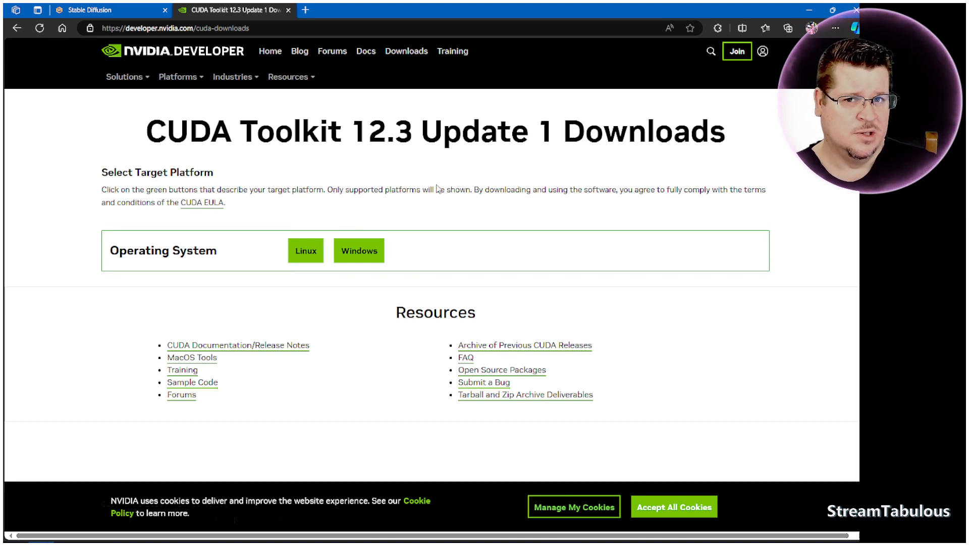
mouse_move(460, 179)
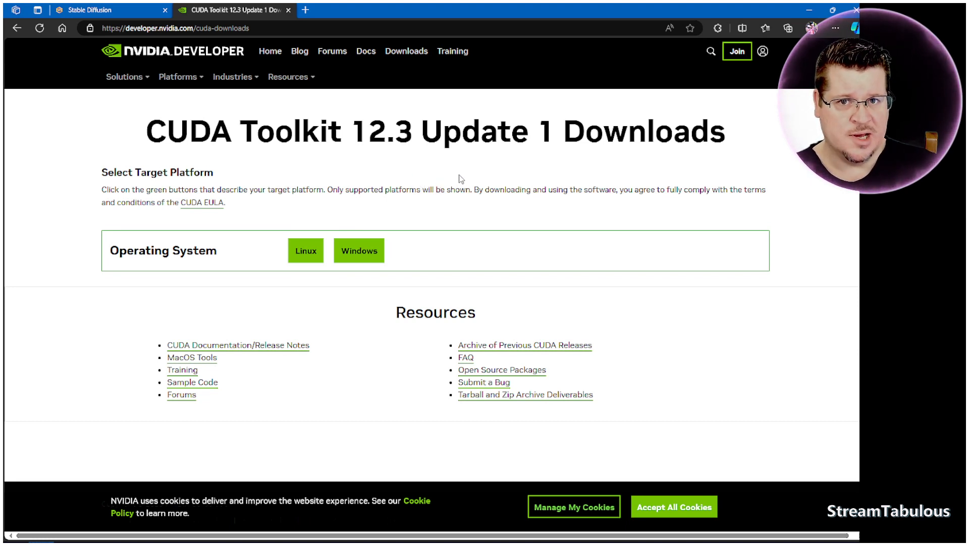
mouse_move(309, 157)
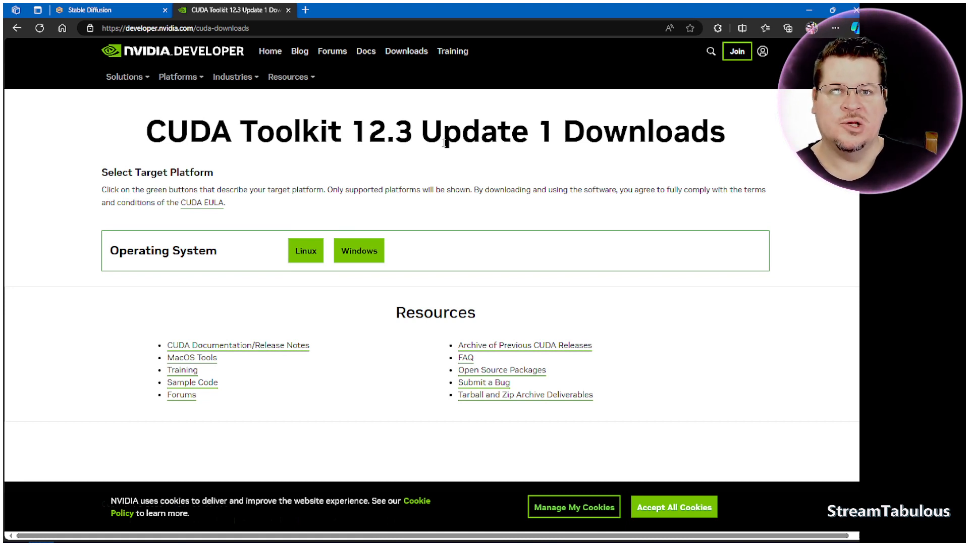
mouse_move(331, 244)
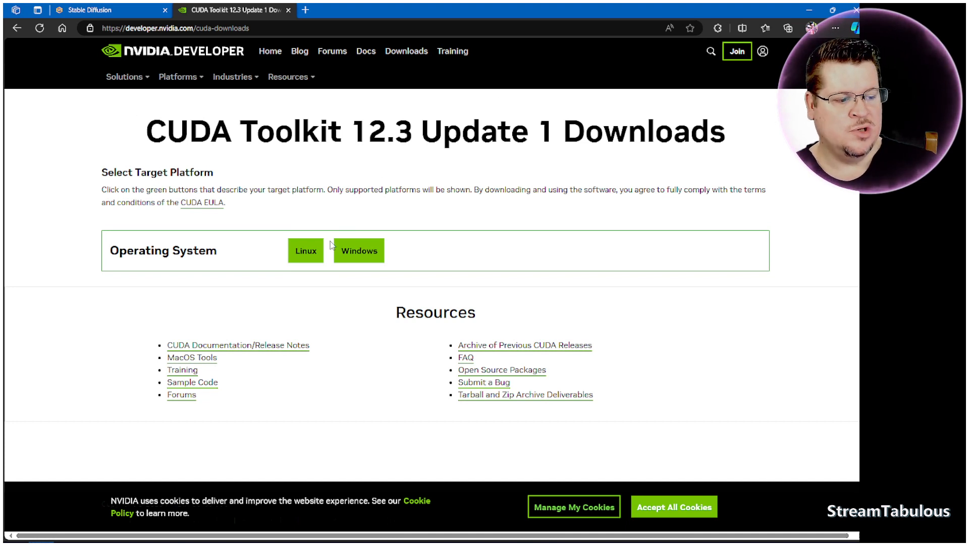
- Target the CUDA download at Windows, x86_64, version 10 so installer types appear
left_click(359, 251)
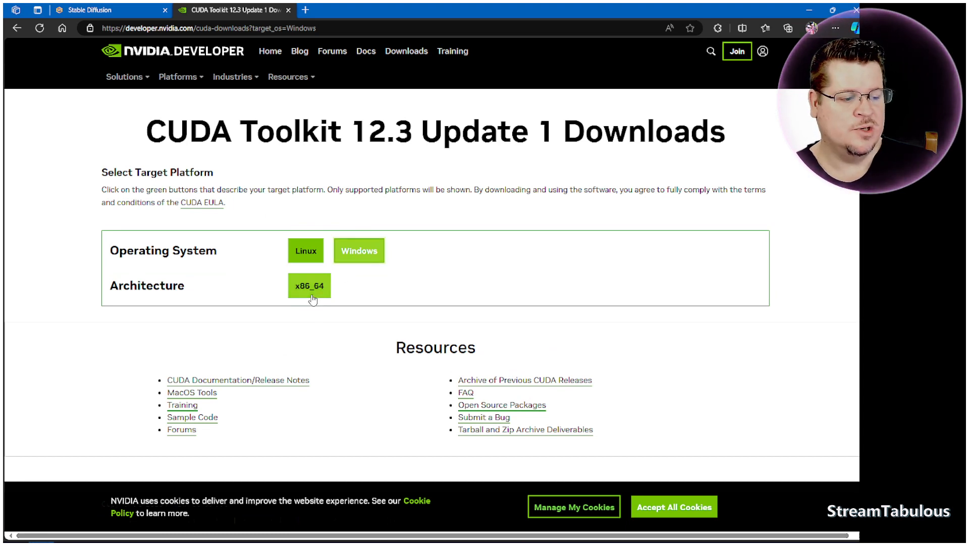
mouse_move(309, 286)
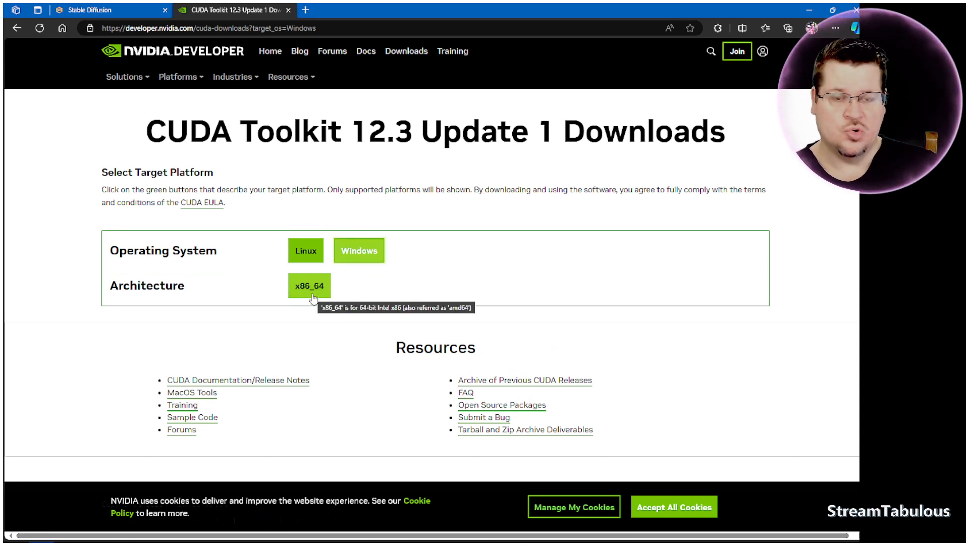
mouse_move(252, 295)
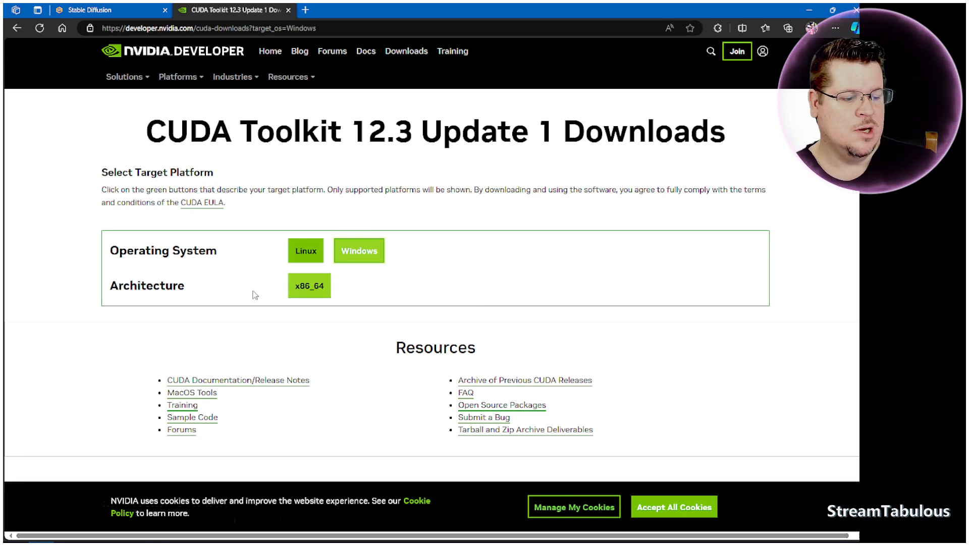
left_click(309, 285)
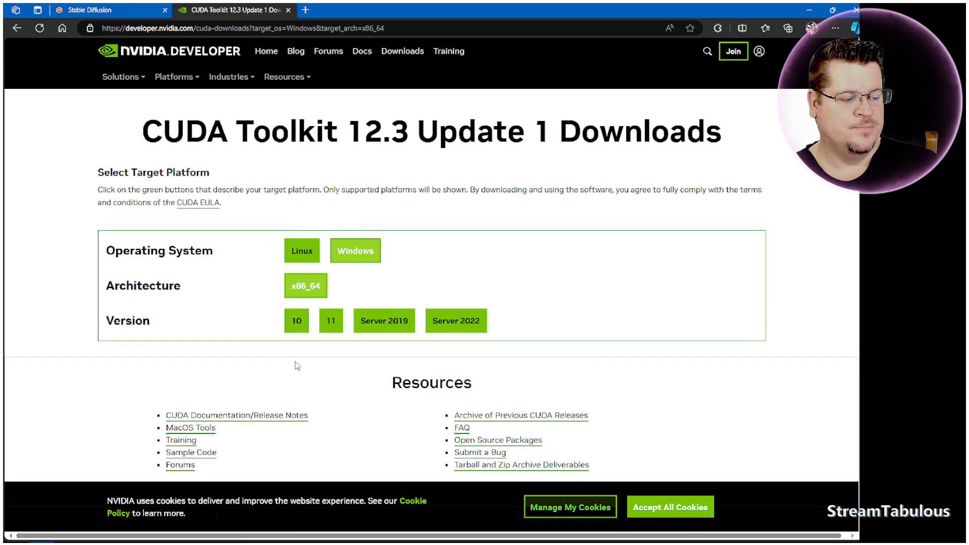
left_click(297, 321)
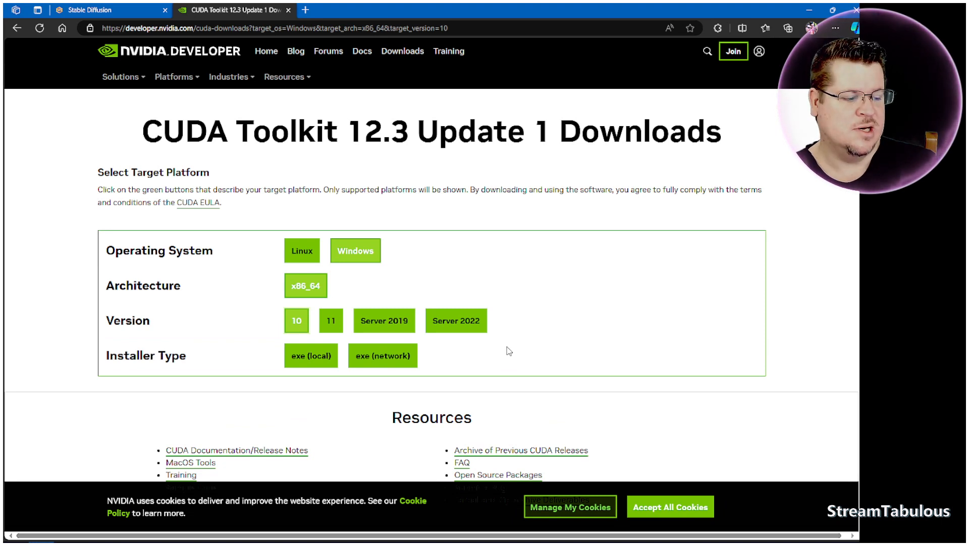
mouse_move(311, 355)
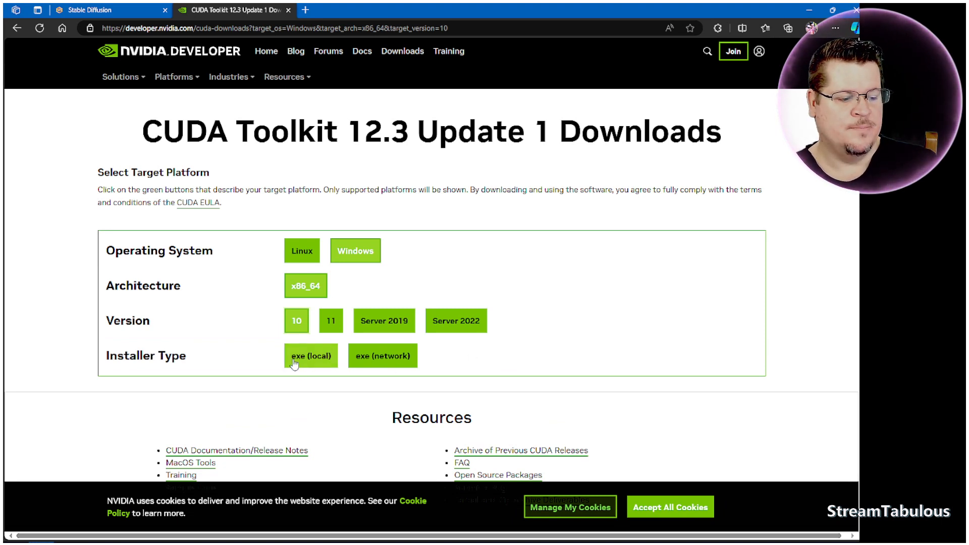
mouse_move(311, 355)
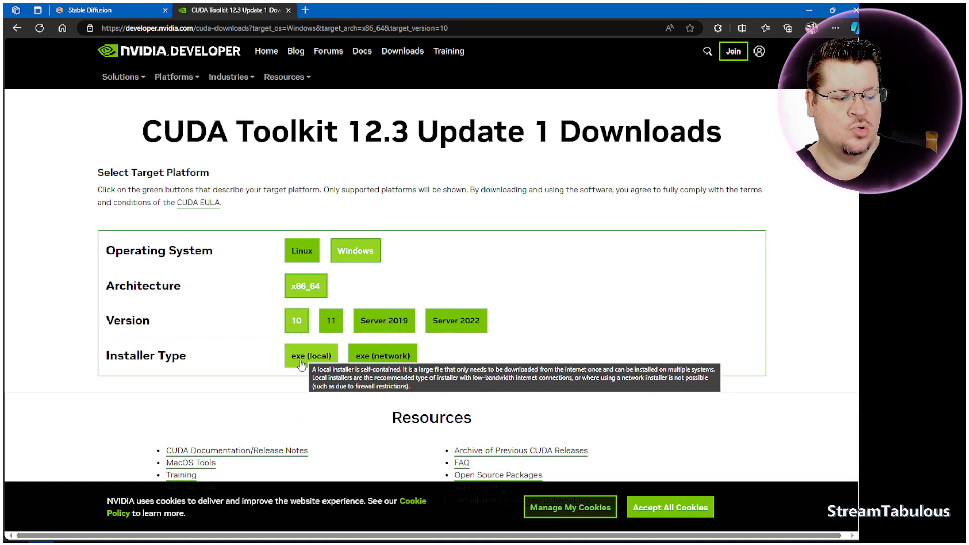
mouse_move(523, 264)
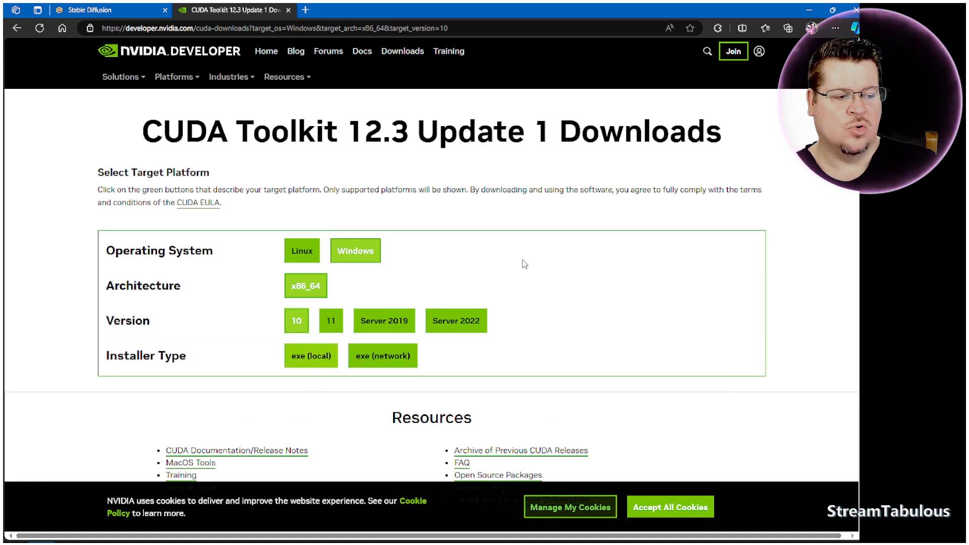
mouse_move(592, 242)
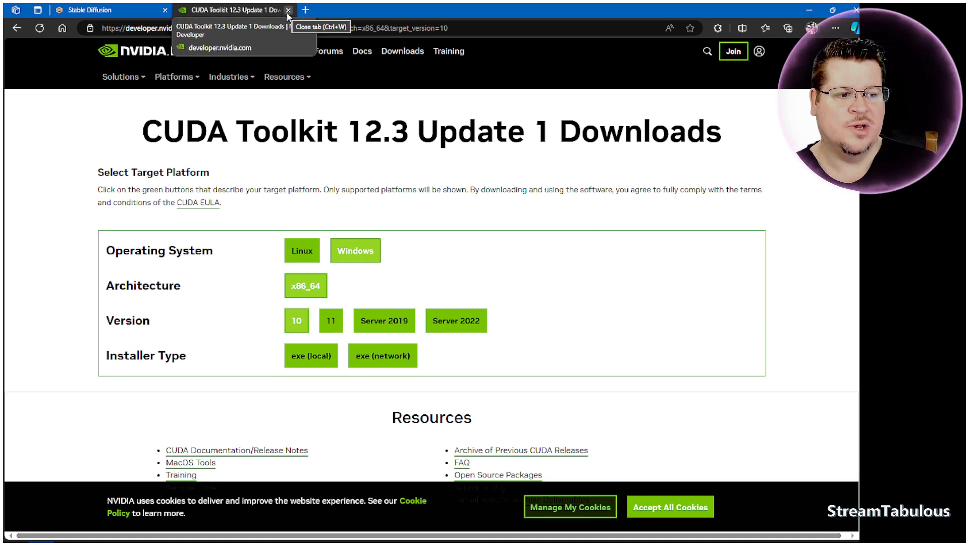
- Leave the CUDA page and select webui-user.bat in E:\Programs\A1111\stable-diffusion-webui
left_click(287, 10)
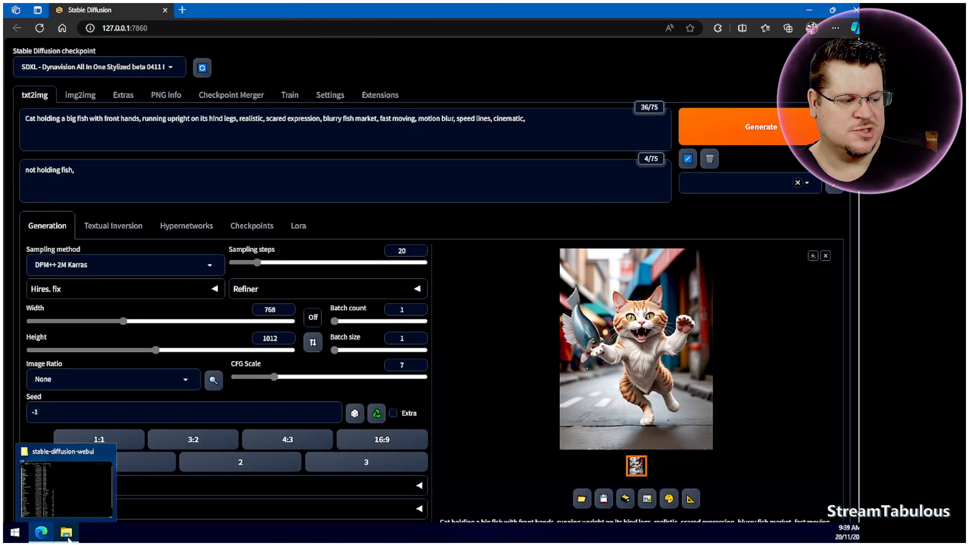
left_click(66, 533)
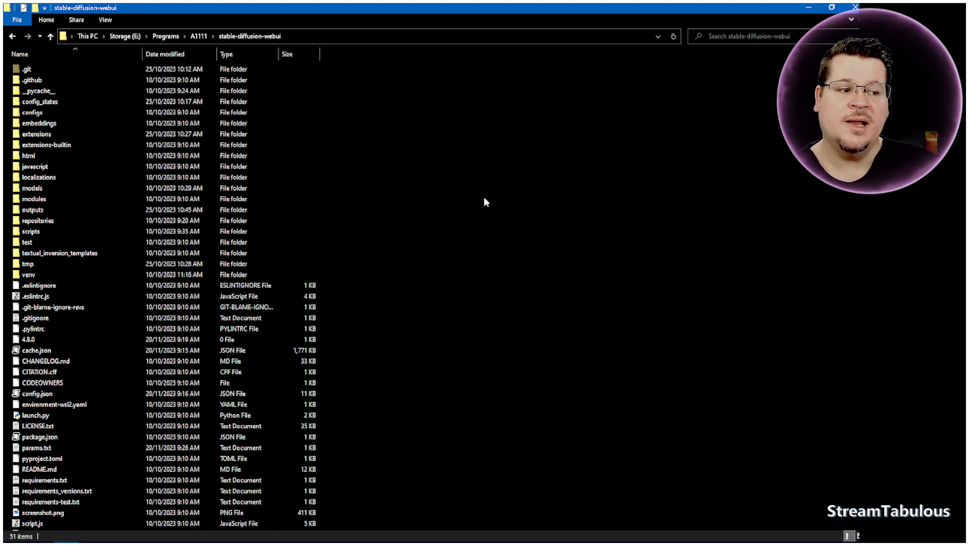
mouse_move(374, 149)
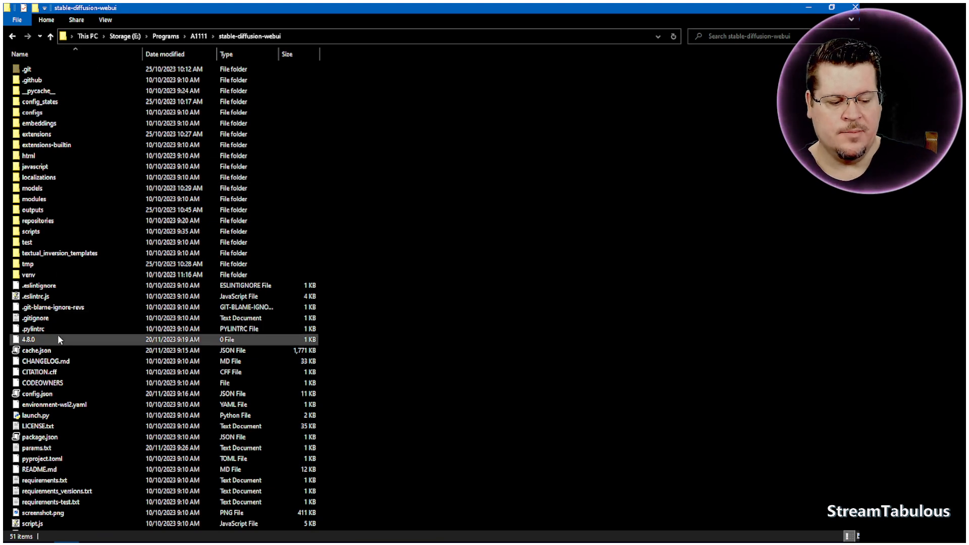
scroll("down", 3)
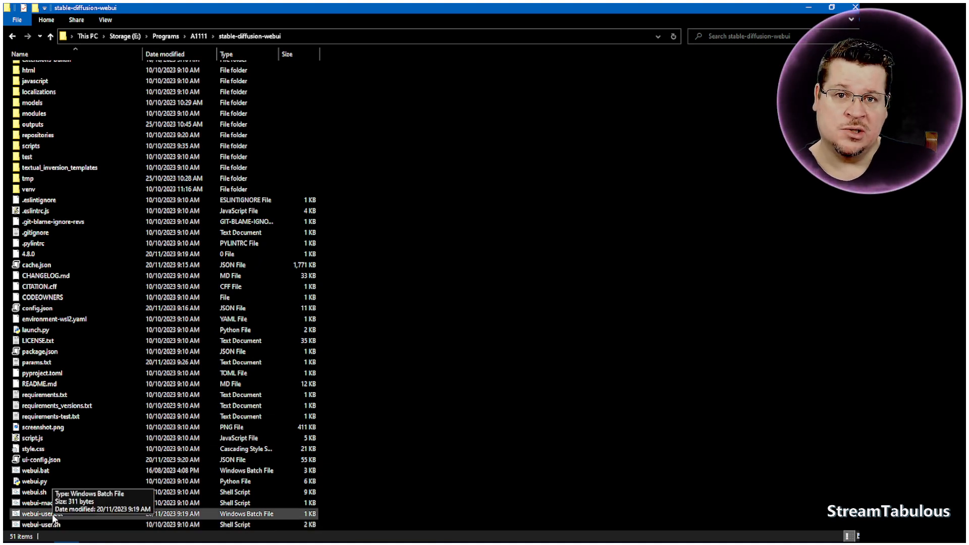
left_click(40, 513)
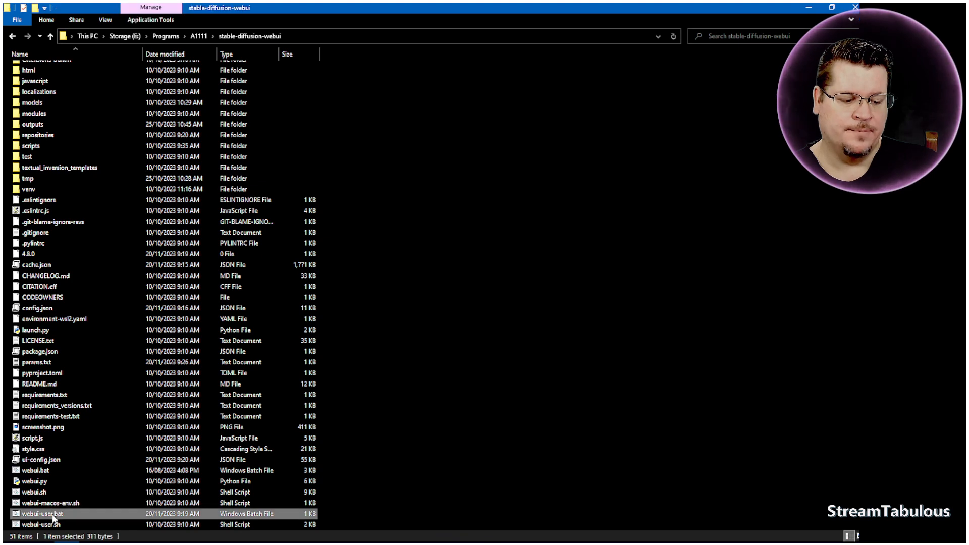
left_click(42, 297)
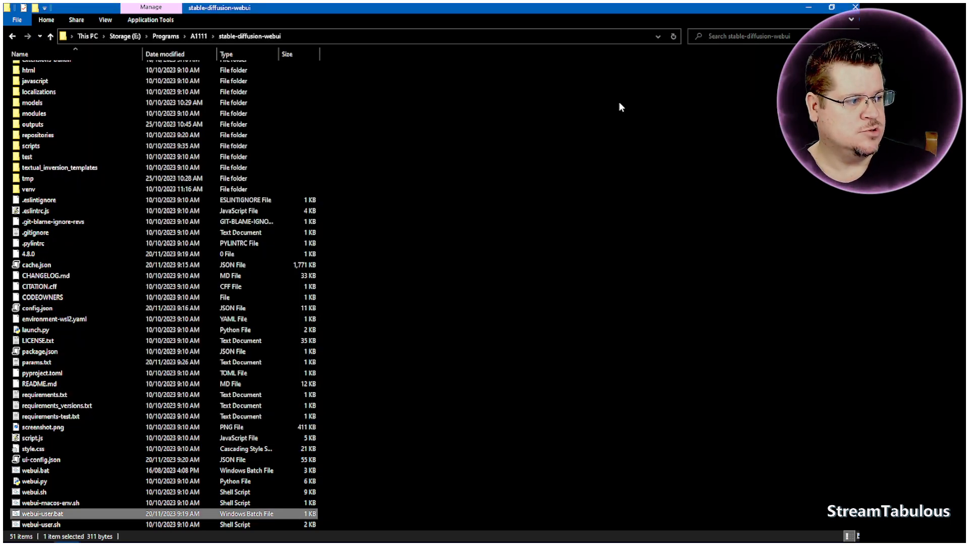
- Edit webui-user.bat in Notepad via its context menu
right_click(41, 514)
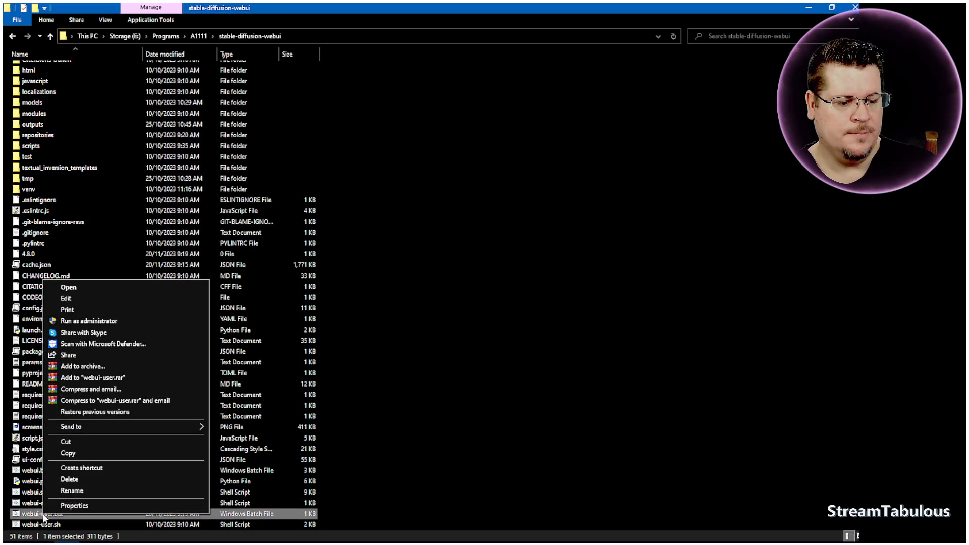
left_click(66, 298)
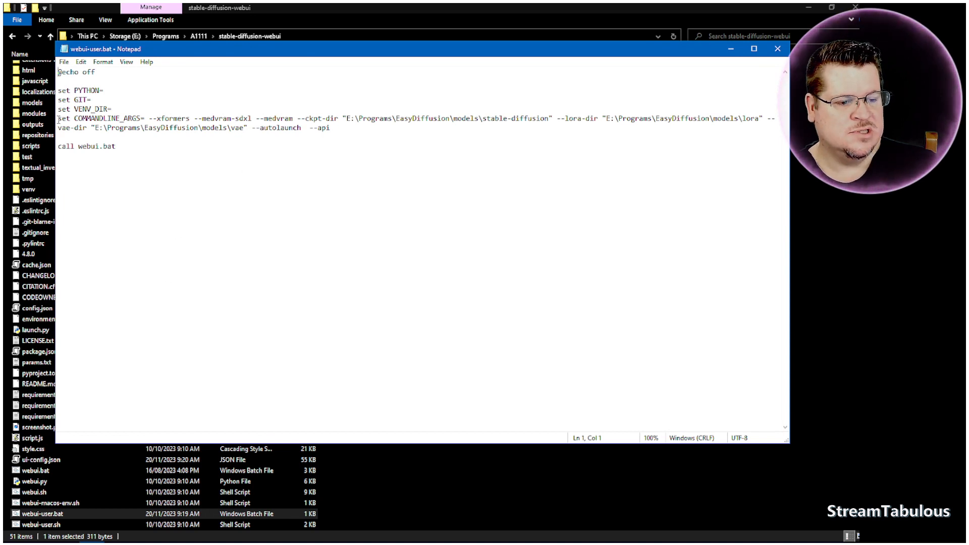
- Review the --xformers, --medvram-sdxl, --medvram and --autolaunch arguments, then close Notepad
double_click(99, 118)
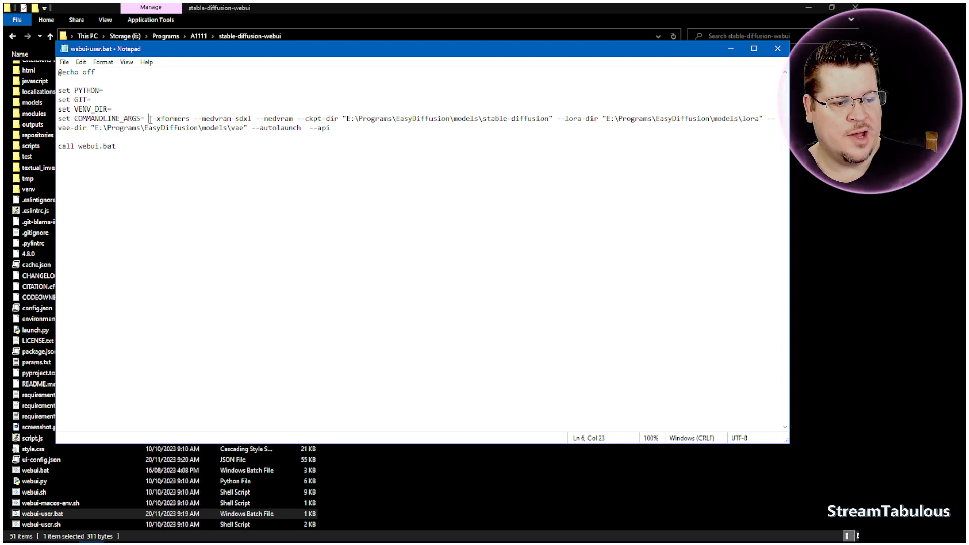
double_click(171, 118)
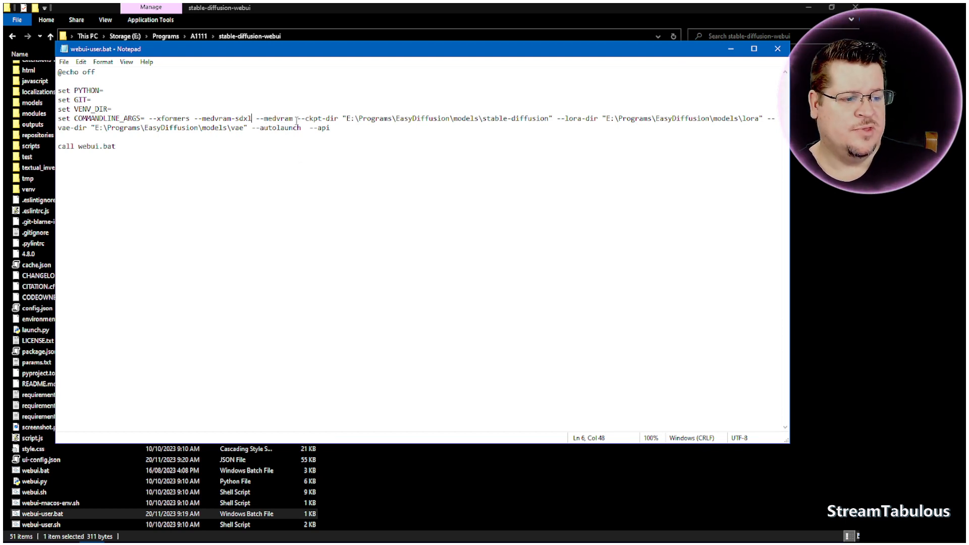
left_click_drag(146, 118, 292, 118)
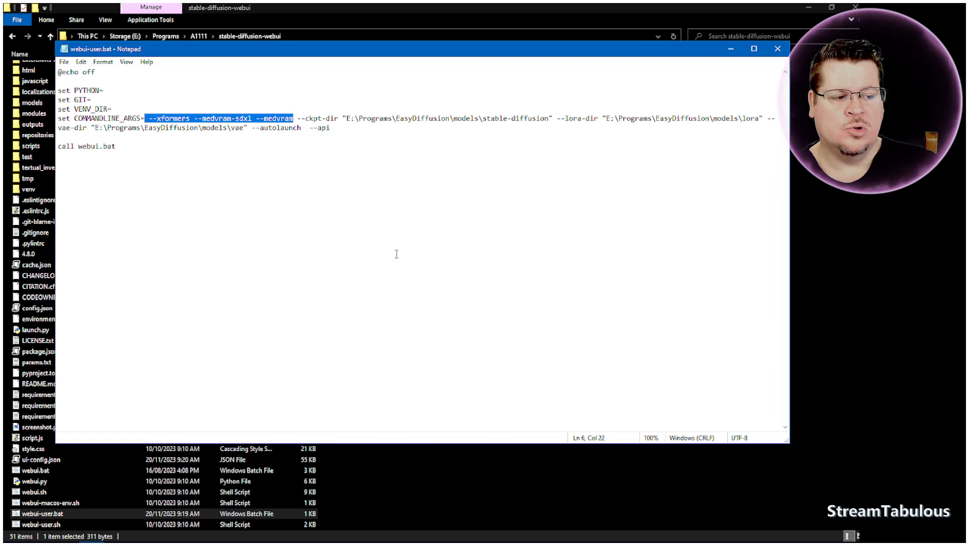
mouse_move(292, 146)
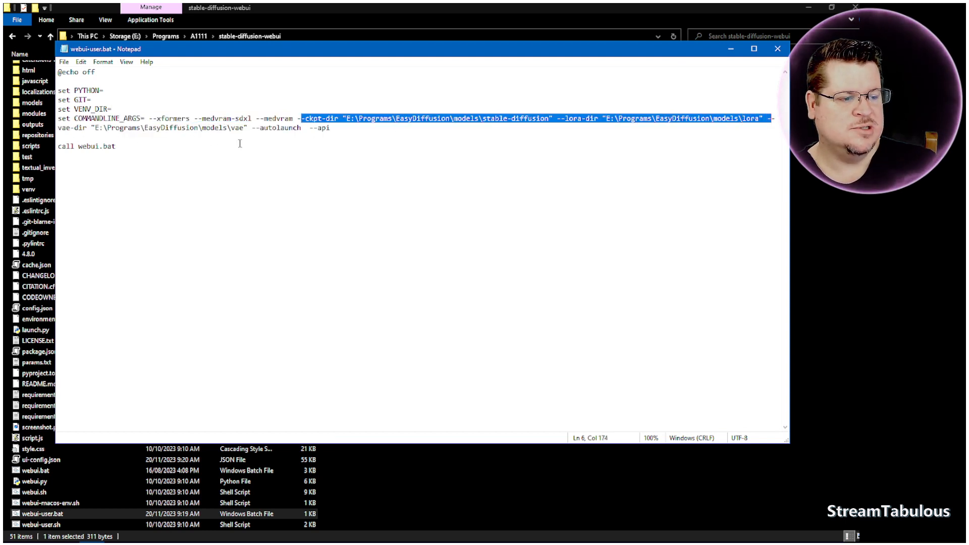
double_click(280, 128)
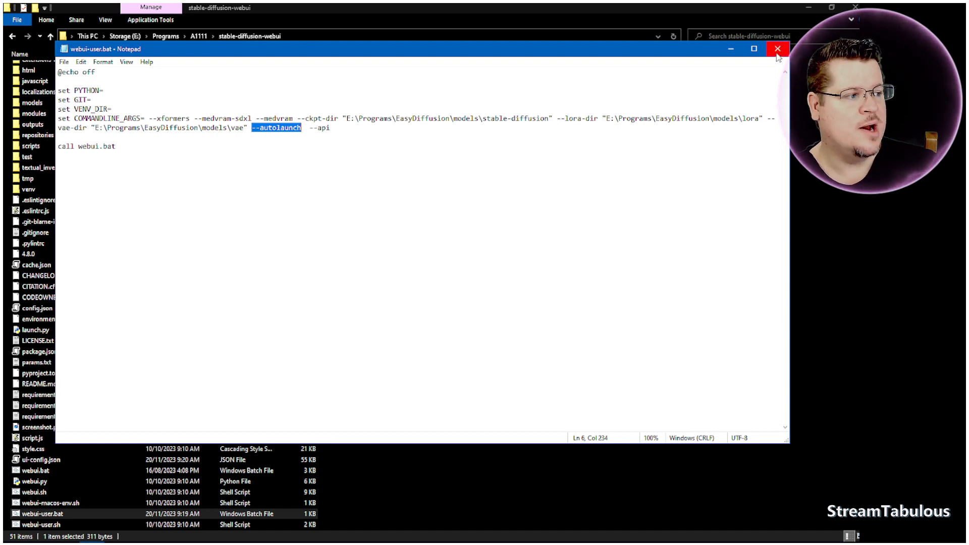
left_click(778, 48)
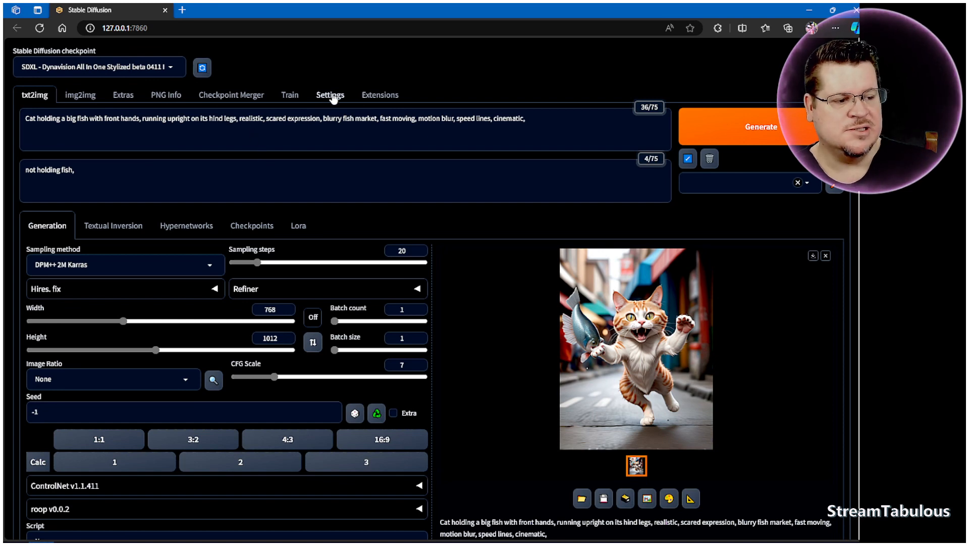
- Set Cross attention optimization to xformers under Settings > Optimizations
left_click(330, 94)
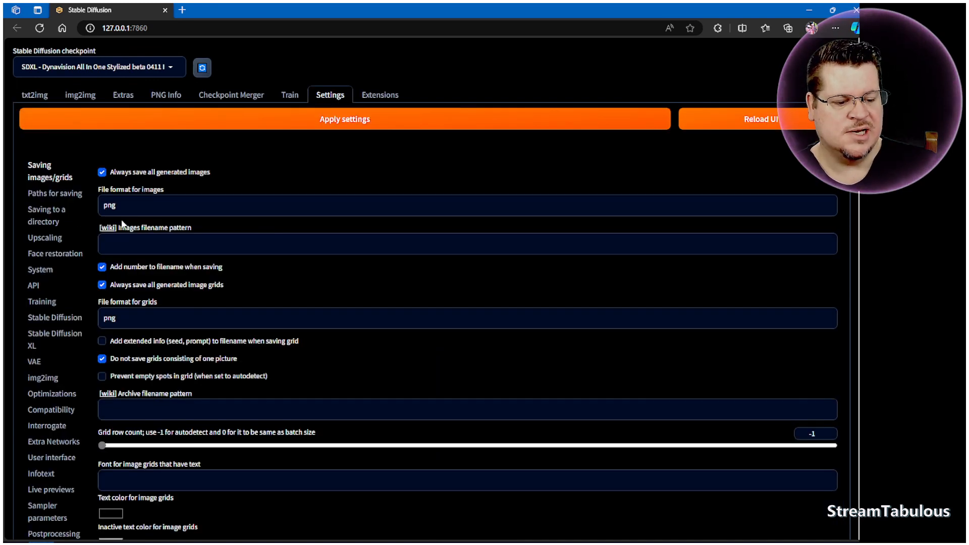
left_click(52, 393)
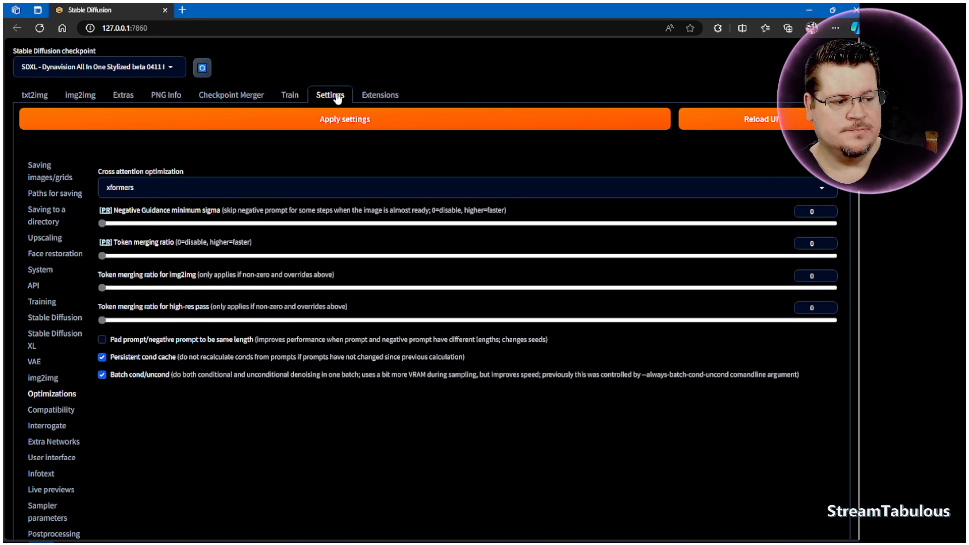
mouse_move(52, 394)
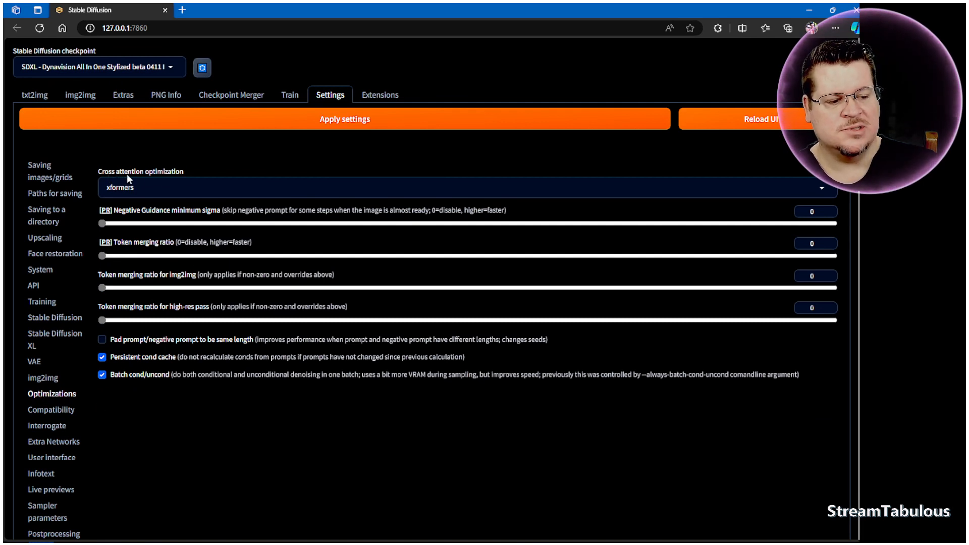
mouse_move(685, 185)
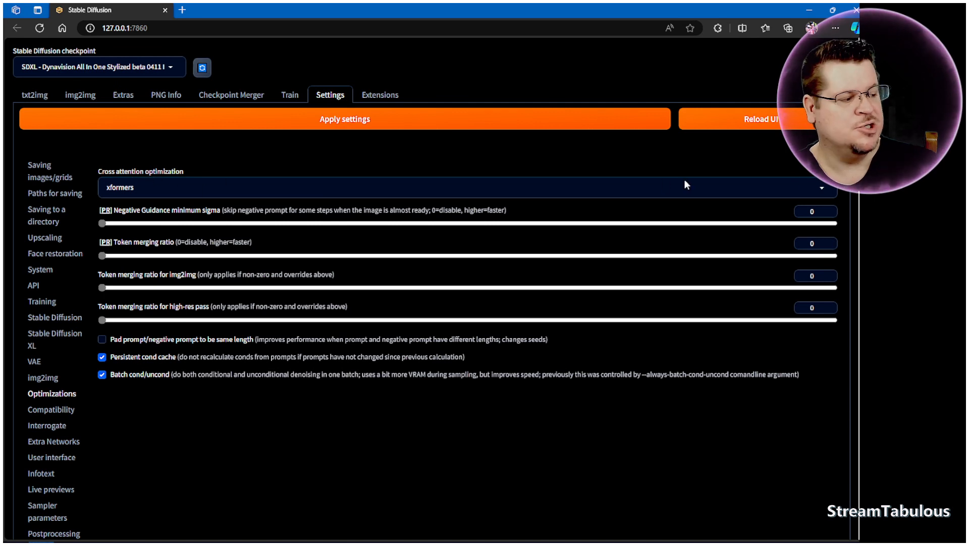
left_click(460, 188)
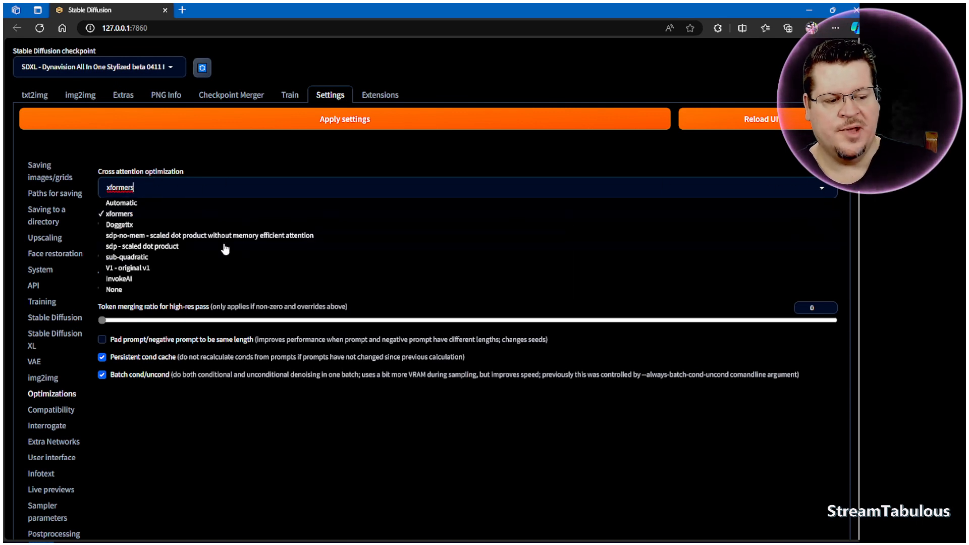
mouse_move(140, 220)
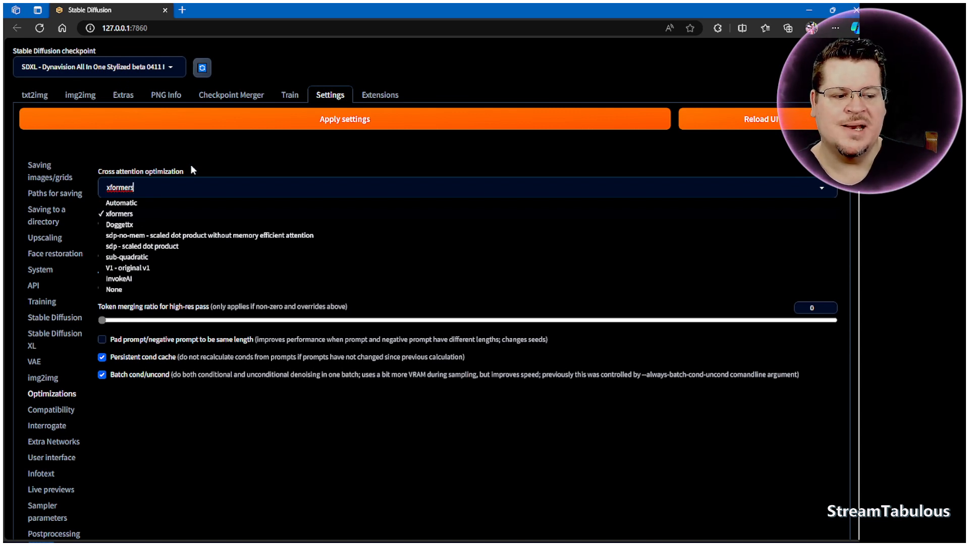
left_click(118, 187)
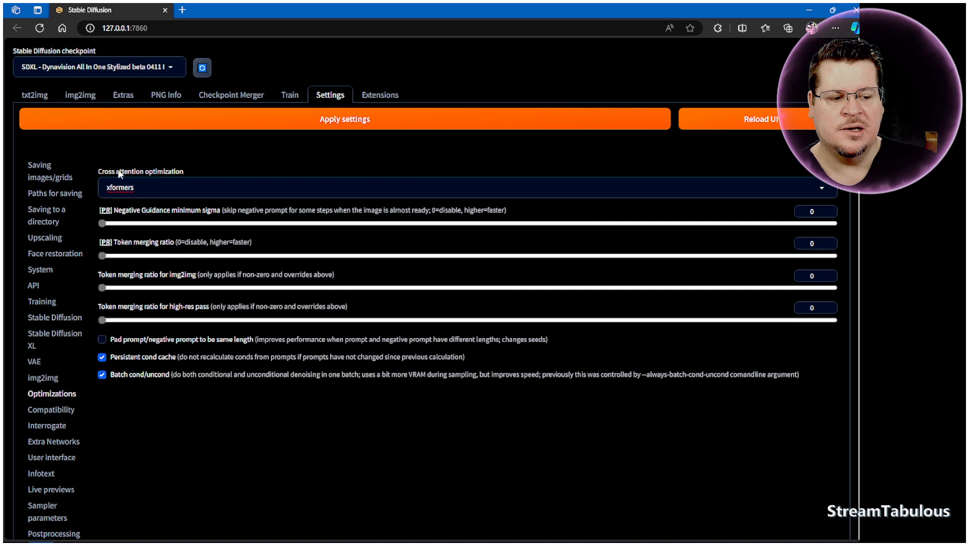
mouse_move(217, 182)
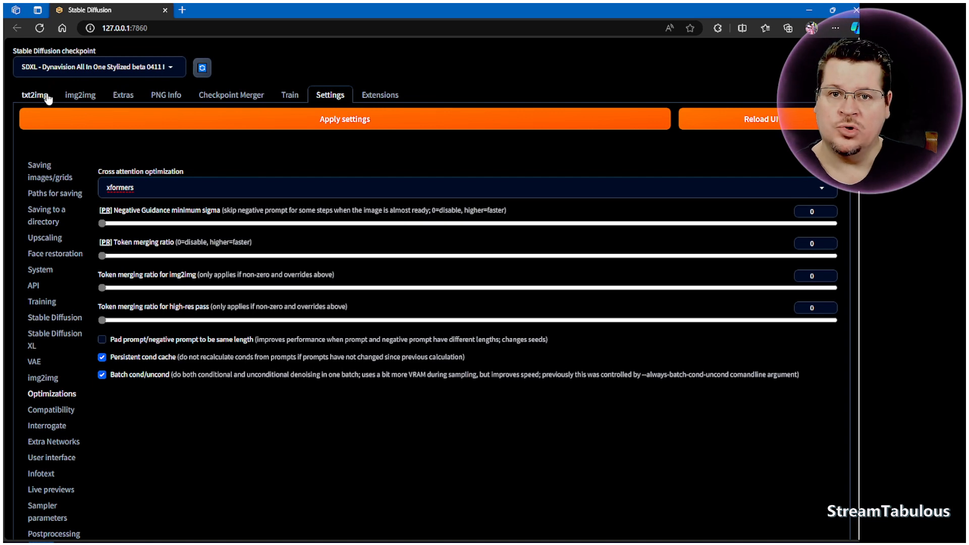
- Return to txt2img and check the cat-holding-fish prompt at width 768, height 1012
left_click(35, 94)
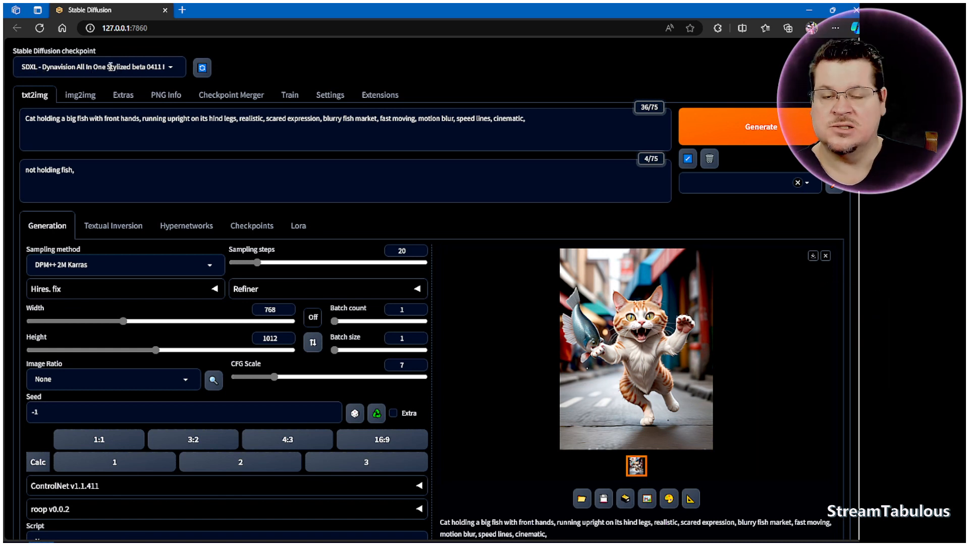
mouse_move(251, 80)
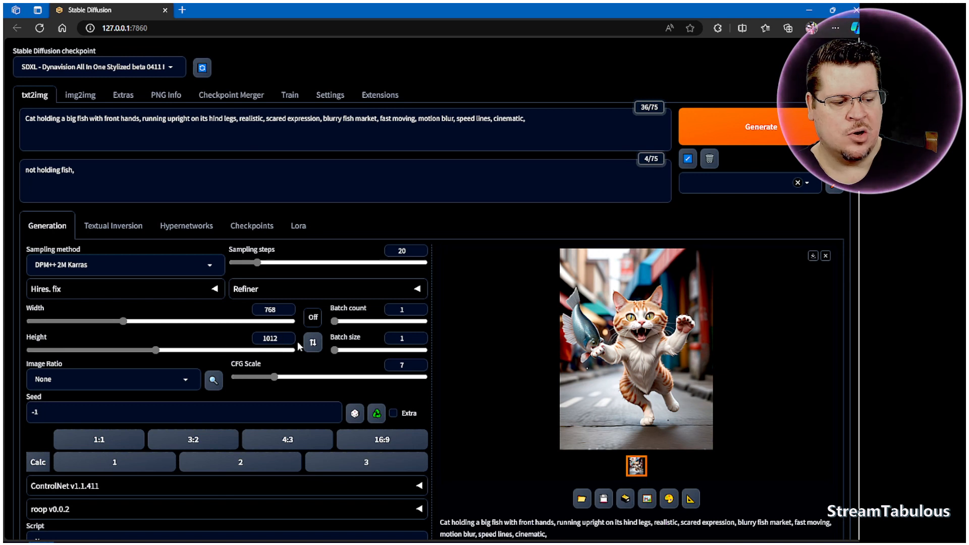
left_click(272, 338)
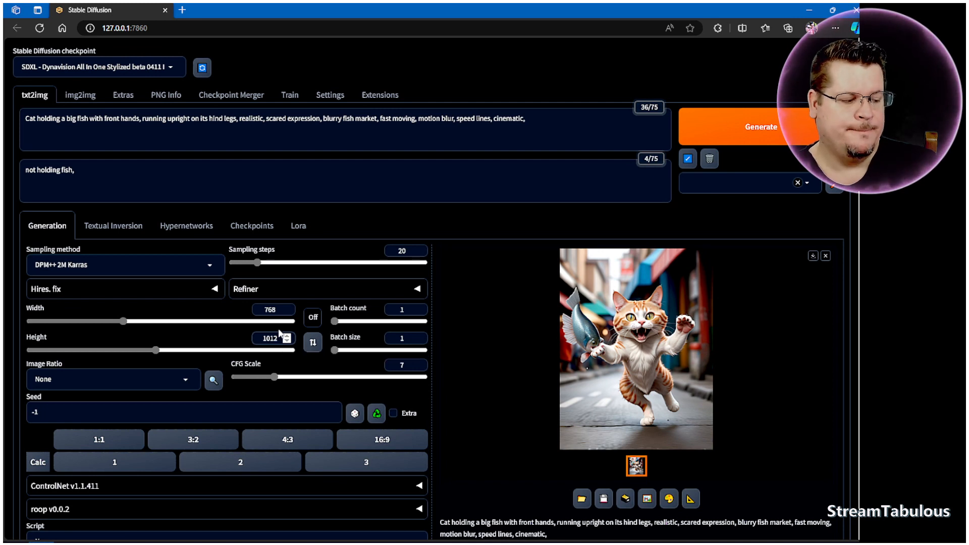
left_click(273, 309)
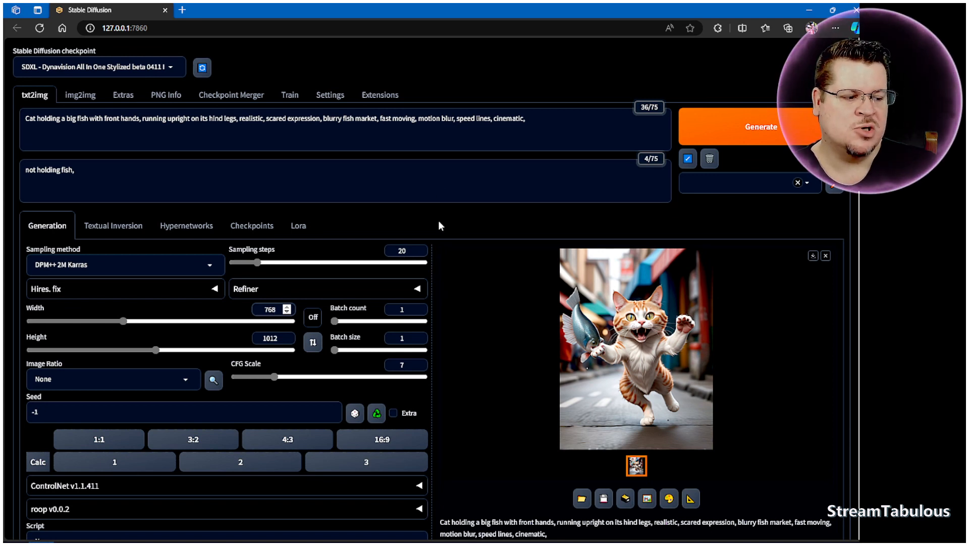
left_click(272, 309)
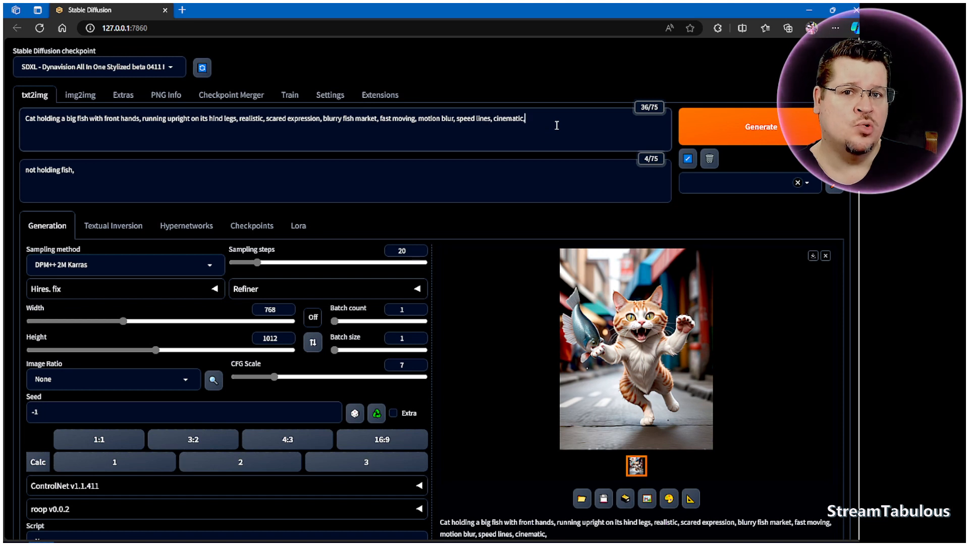
mouse_move(507, 140)
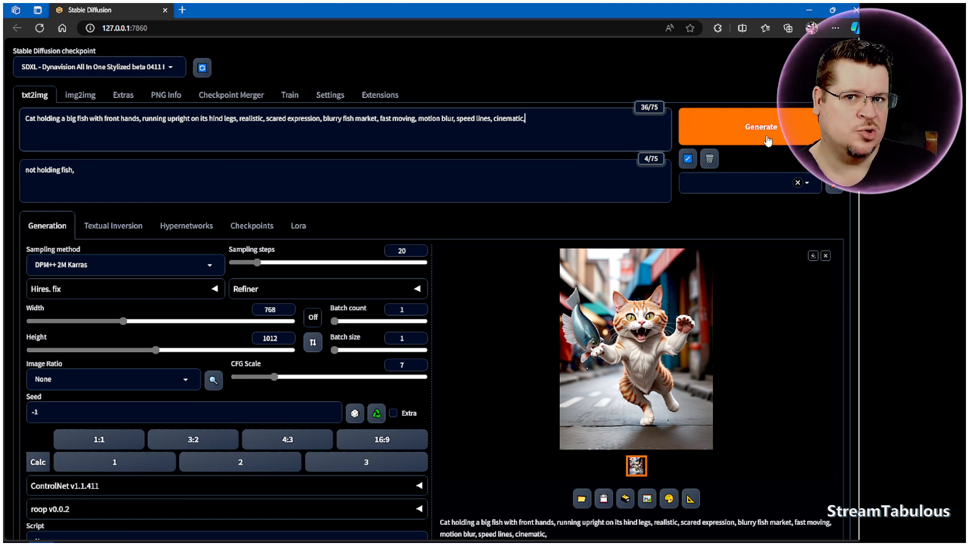
mouse_move(661, 168)
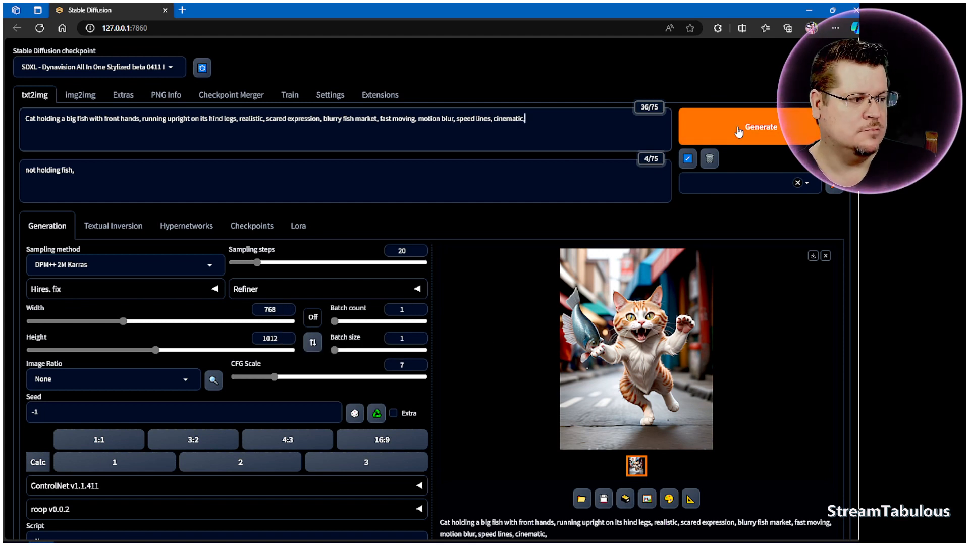
- Generate the 768 by 1012 cat-with-fish image using xformers
left_click(760, 127)
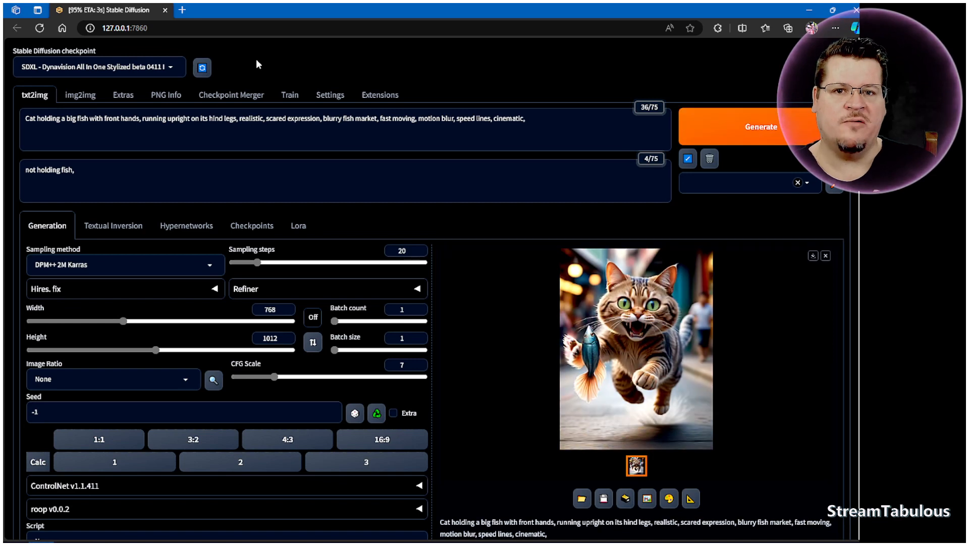
mouse_move(688, 283)
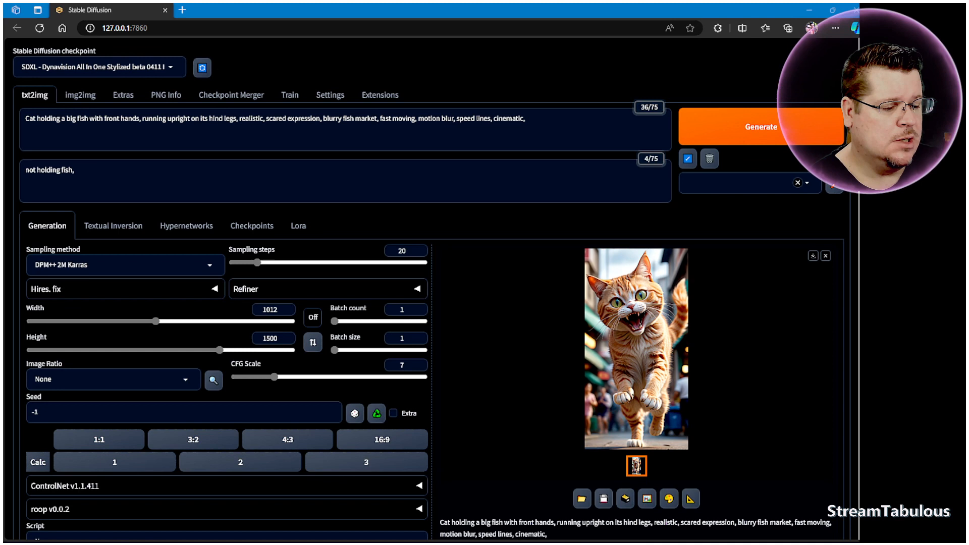
- Change the size to 1012 by 1500 and generate a new cat image
left_click(273, 309)
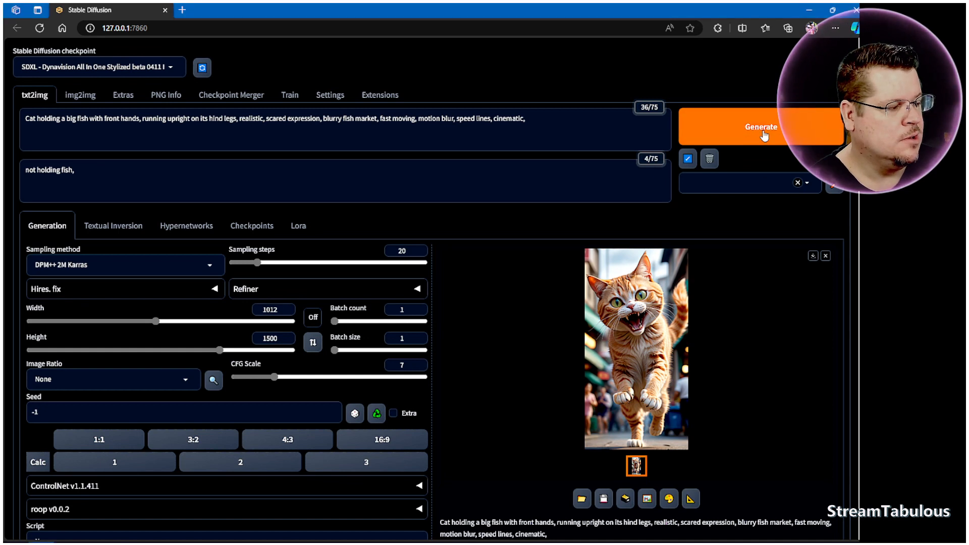
left_click(761, 126)
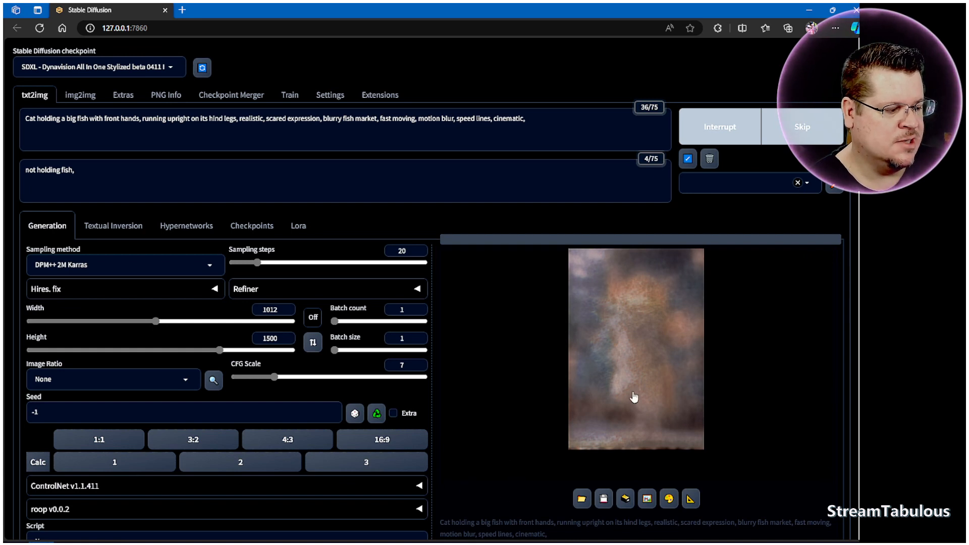
mouse_move(535, 328)
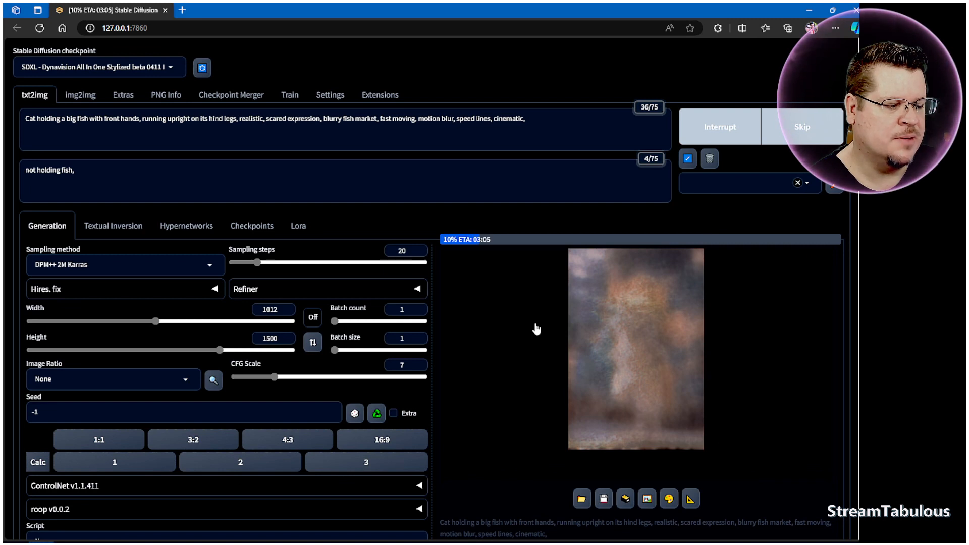
mouse_move(553, 212)
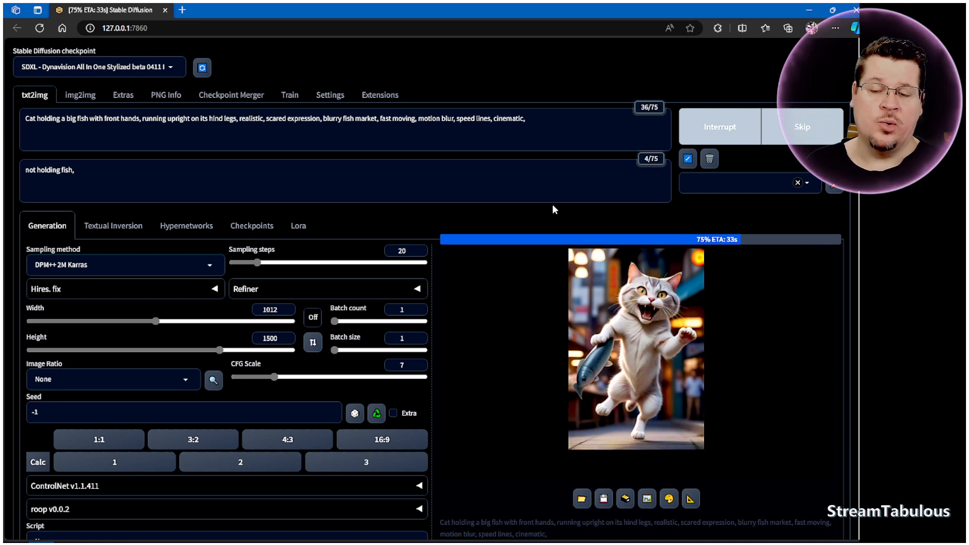
mouse_move(548, 61)
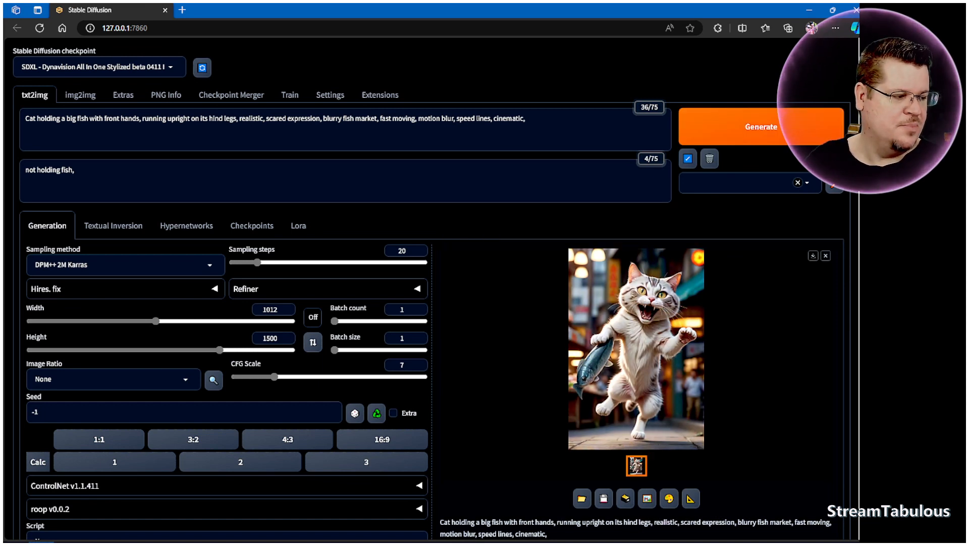
- View the finished 1012 by 1500 cat-running-with-fish image full-screen
left_click(636, 346)
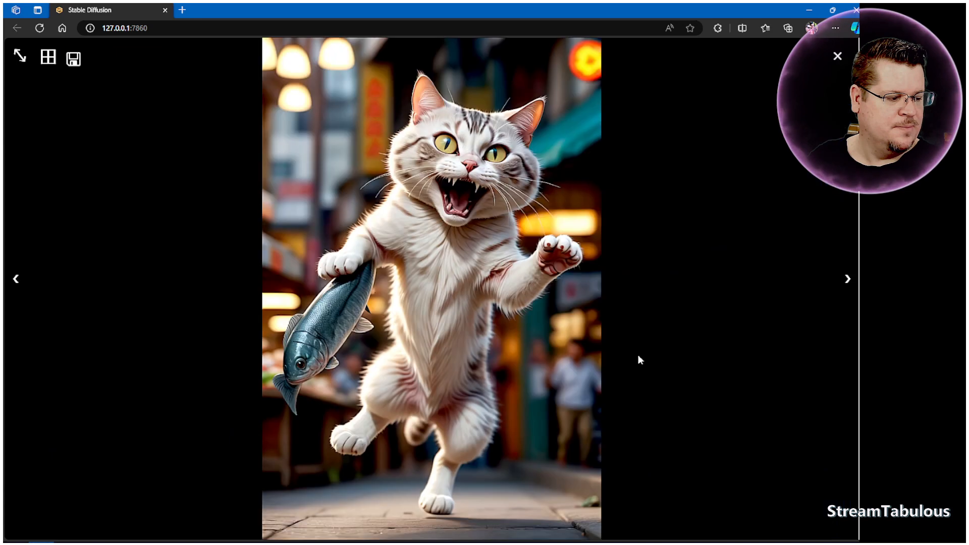